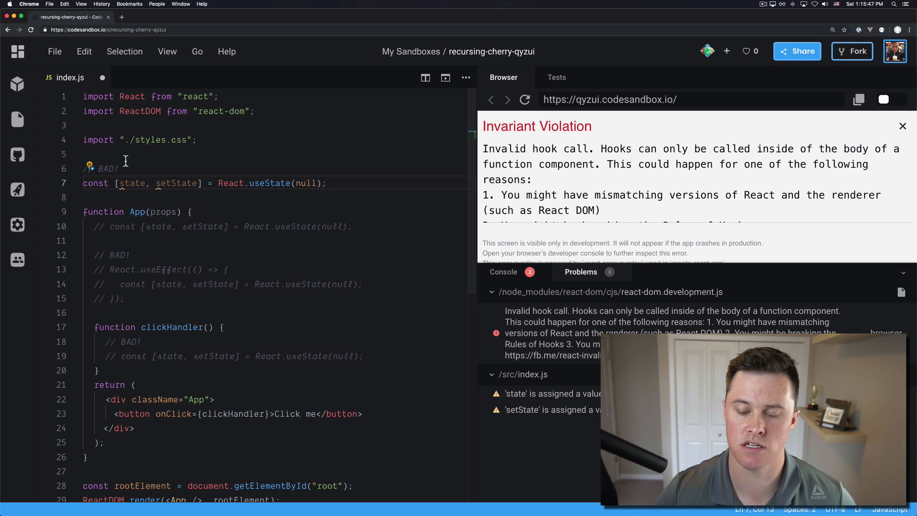
- Uncomment the top-level const [state, setState] = React.useState(null) line under // BAD!
double_click(230, 182)
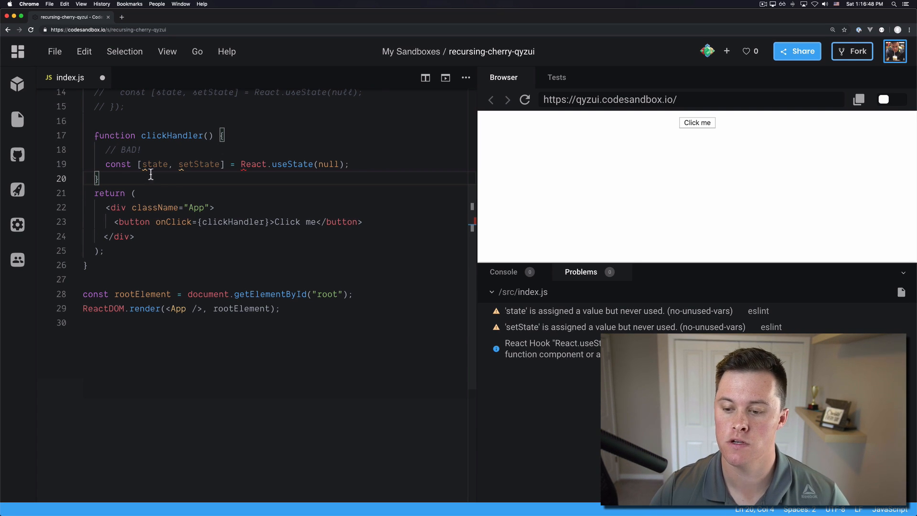
- Comment out both bad useState lines and declare React.useState(null) as App's first line
double_click(131, 221)
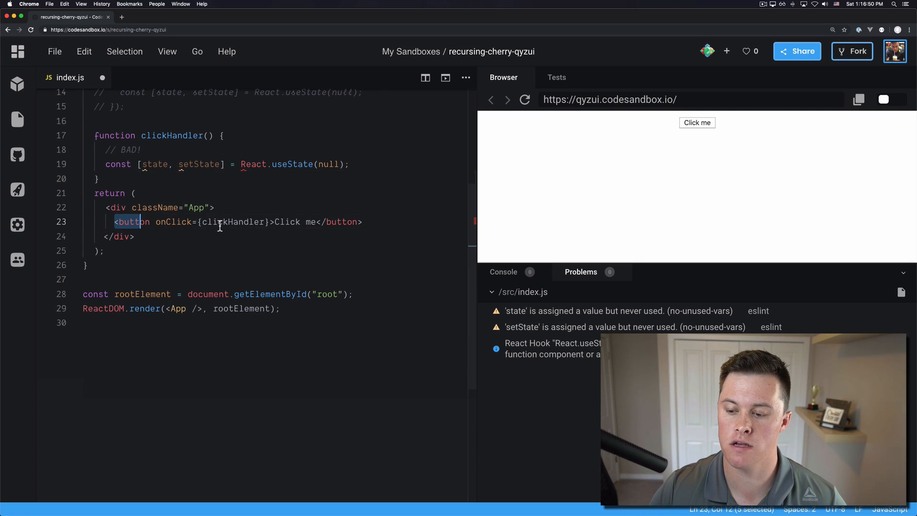
double_click(172, 135)
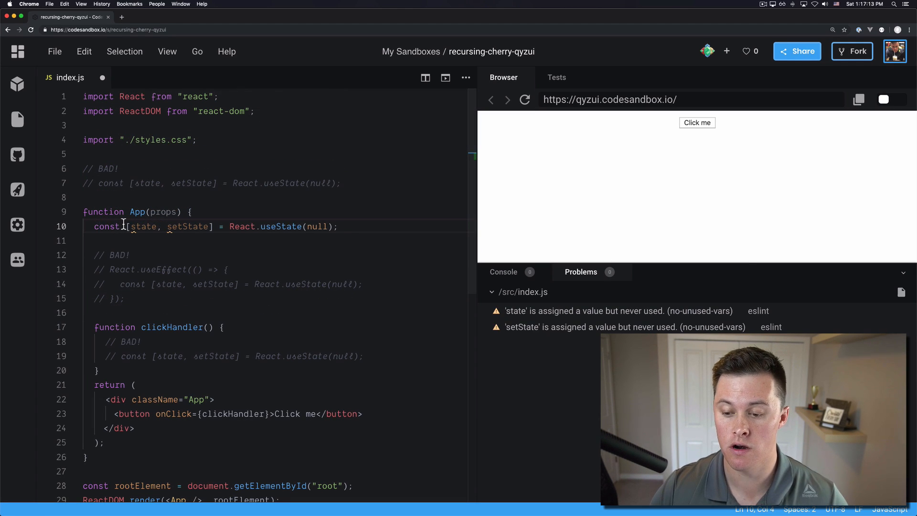
- Activate the useEffect block reading state with [], and make clickHandler reference state.something
drag(94, 226, 298, 226)
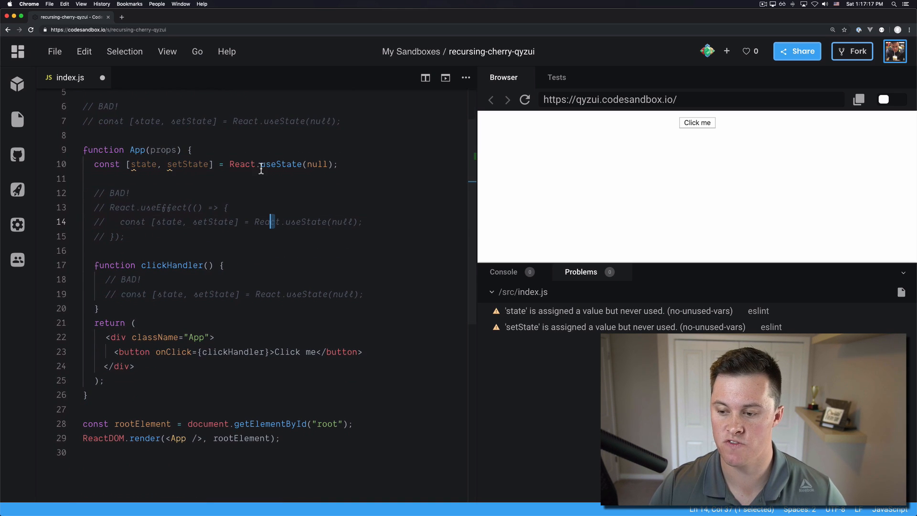
double_click(143, 164)
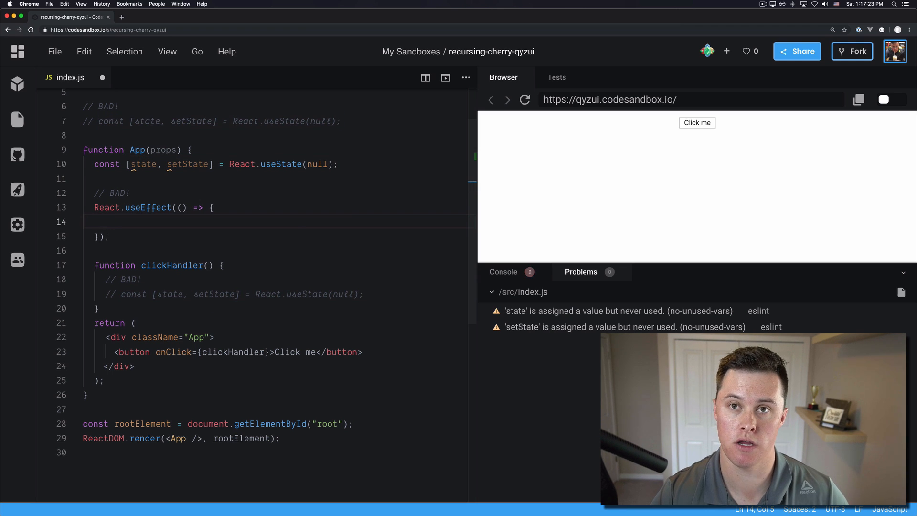
text(state)
click(277, 236)
text(, [)
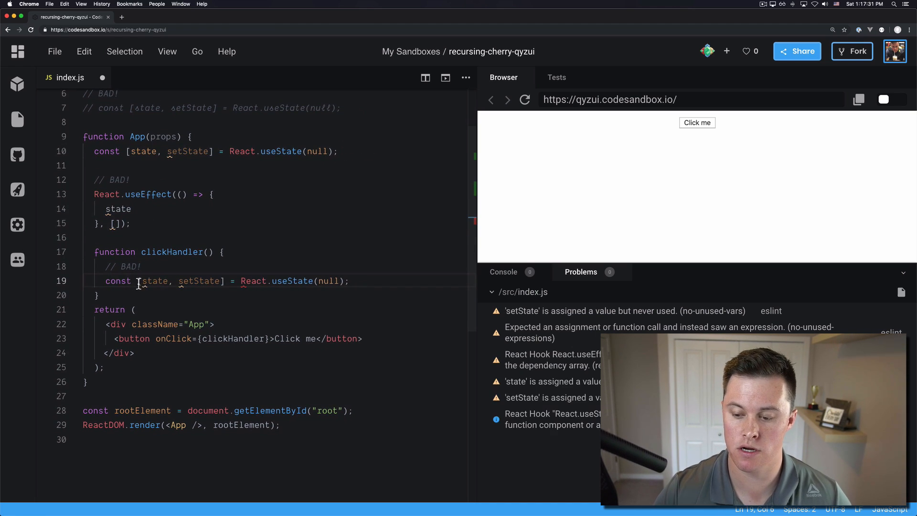
text(stat)
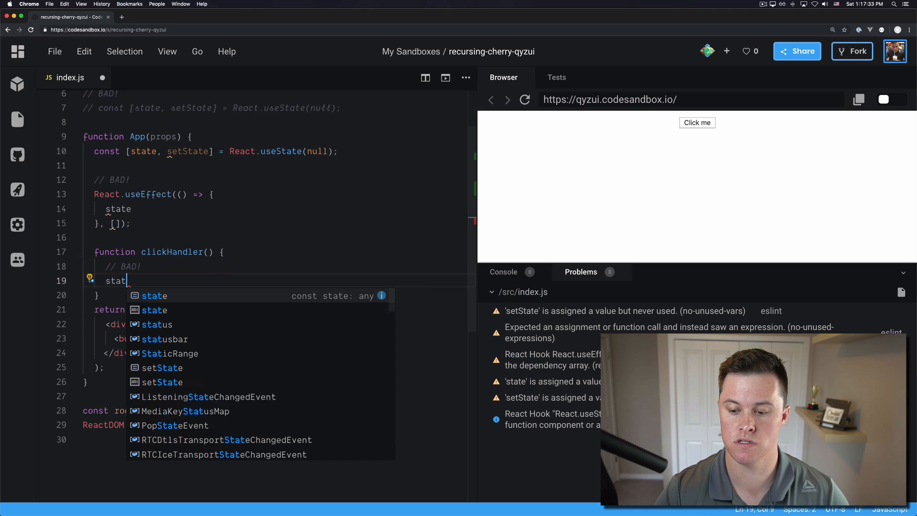
text(e.something)
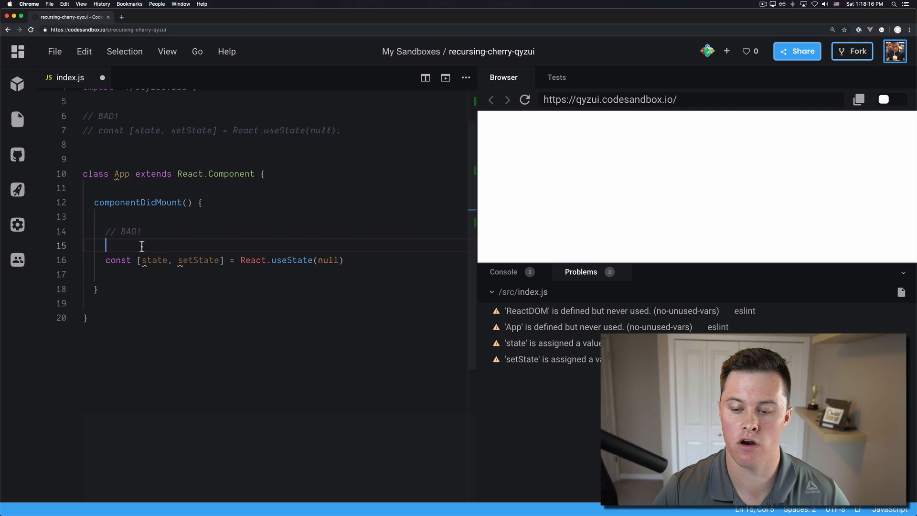
- Delete the blank line between // BAD! and the useState call in componentDidMount
key(Backspace)
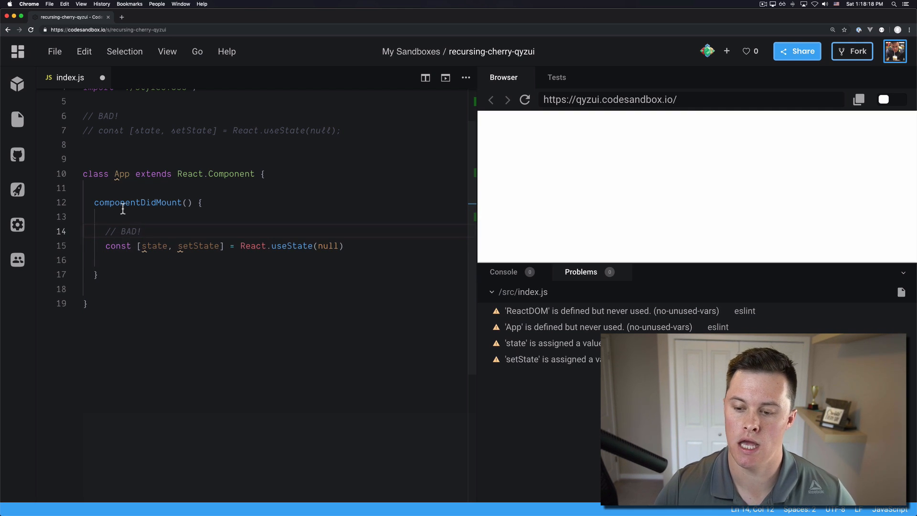